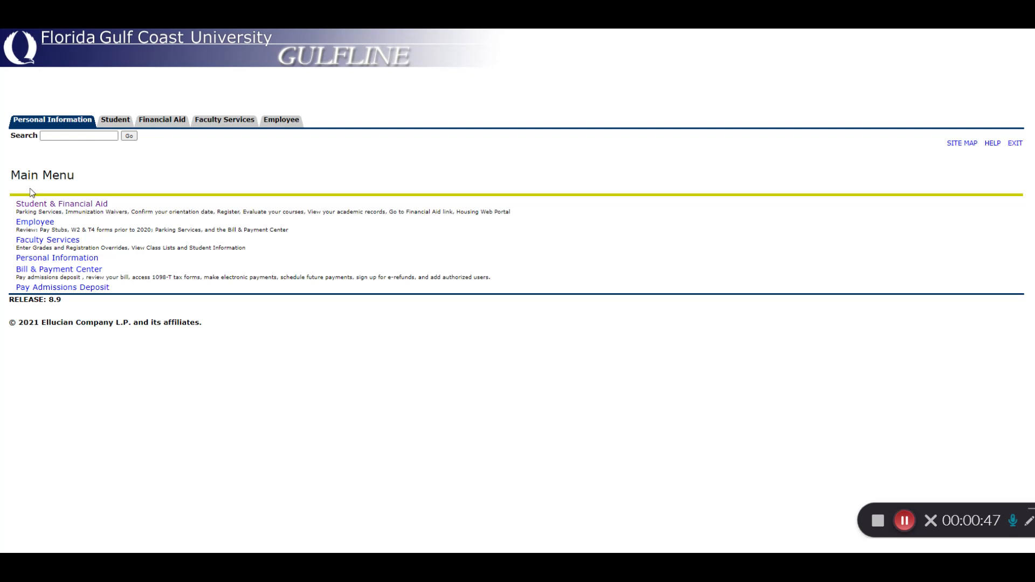
Step: Reach the Fall 2021 Add/Drop Classes page showing Art Appreciation under Current Schedule
click(114, 119)
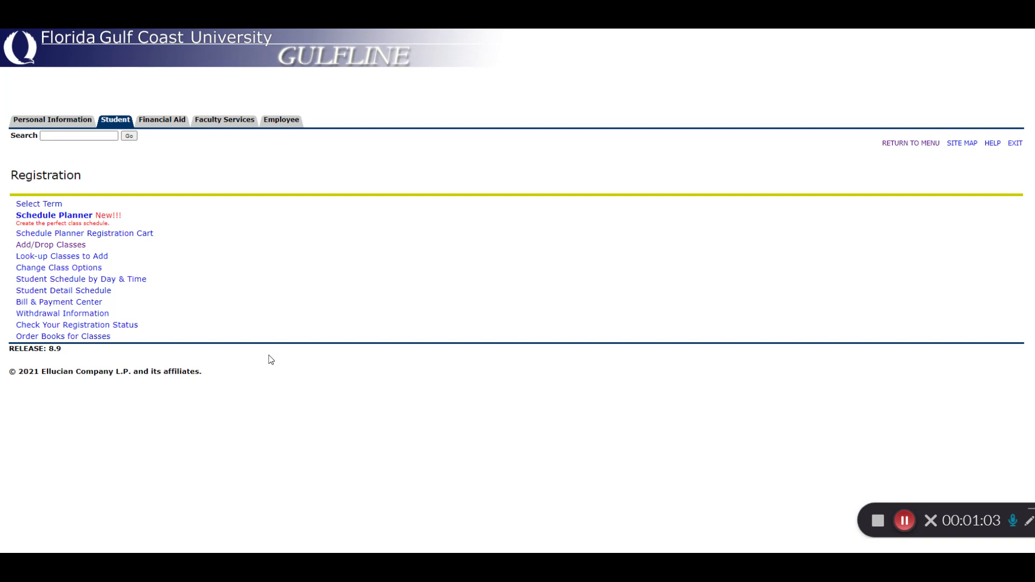
click(42, 203)
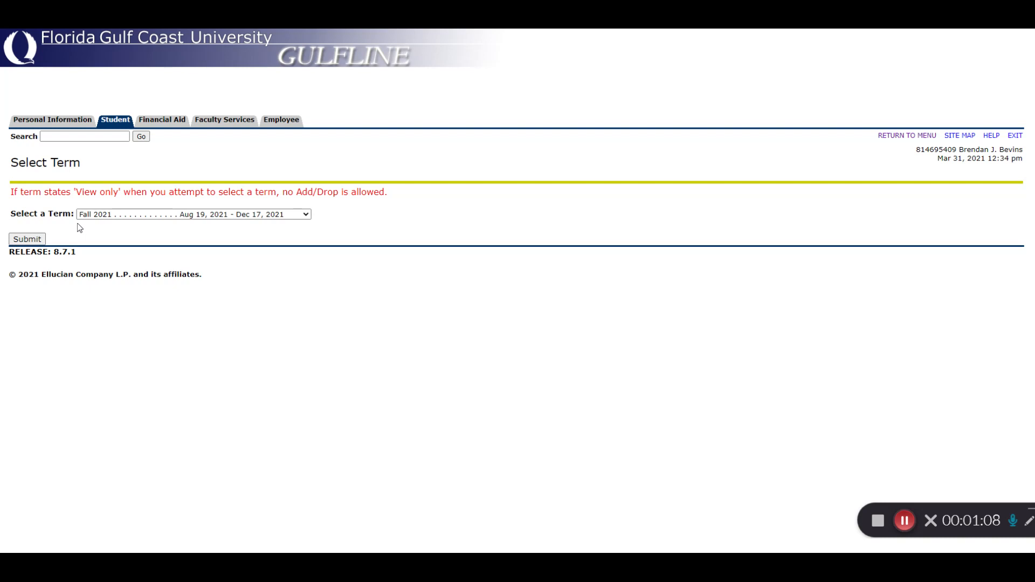
click(27, 240)
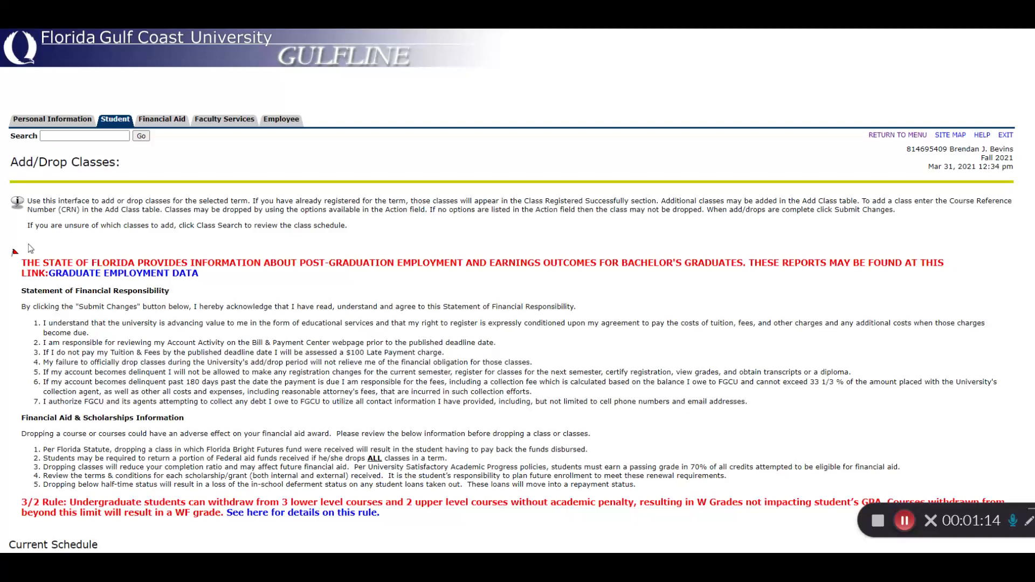
scroll(down, 3)
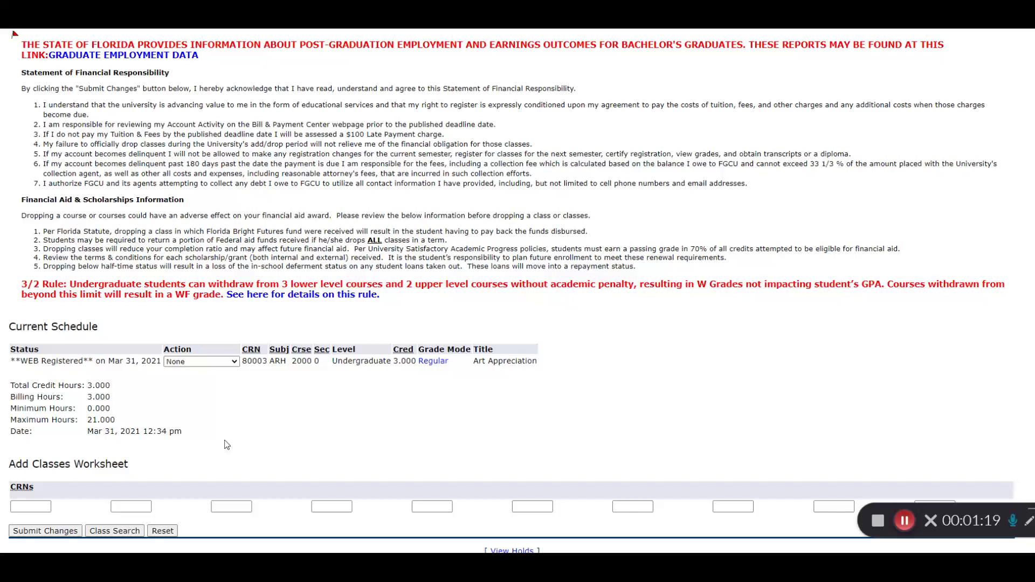
mouse_move(312, 524)
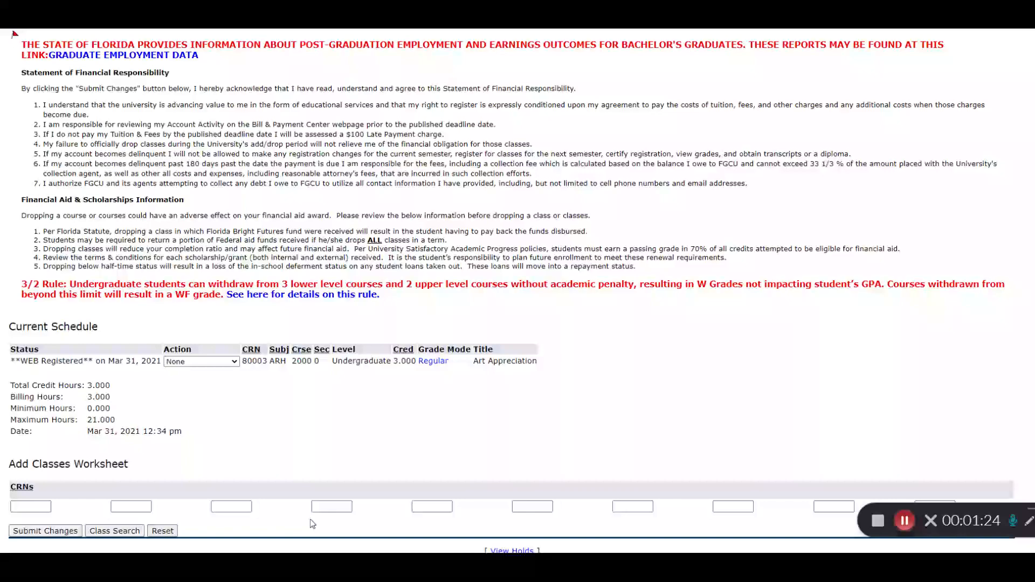
Step: Start a Fall 2021 Class Search with BSC chosen as the course prefix
click(114, 530)
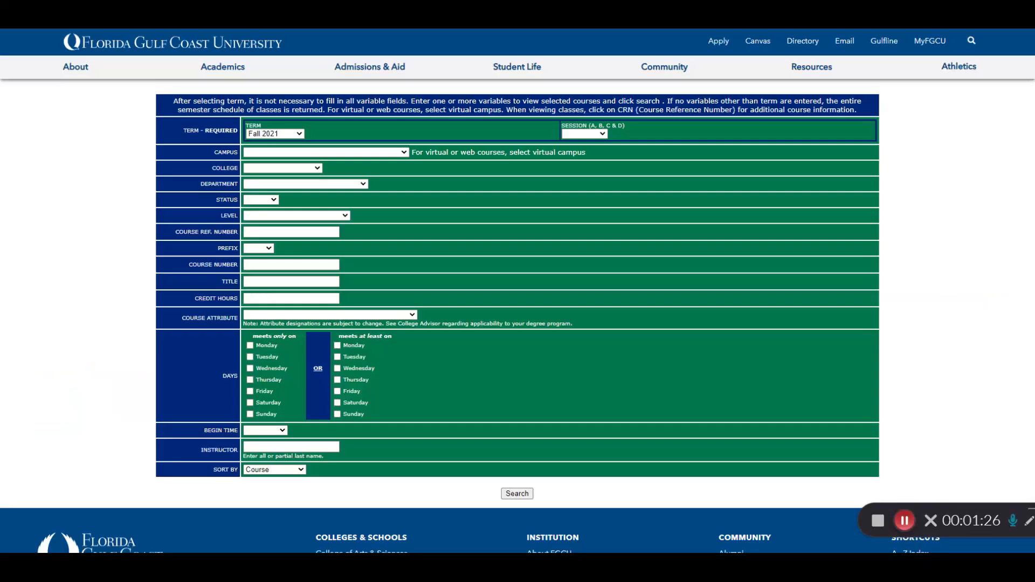
mouse_move(315, 198)
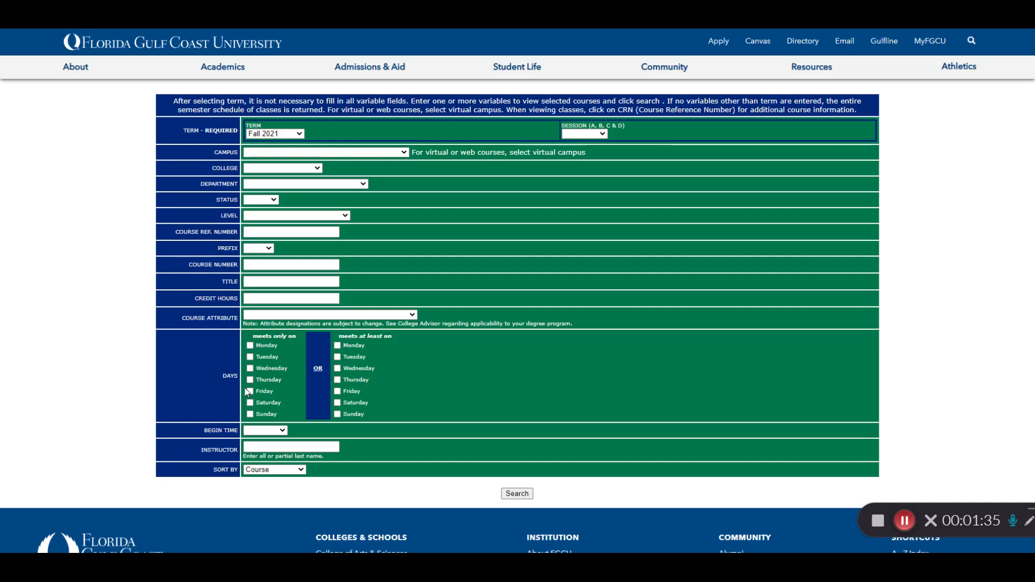
click(256, 248)
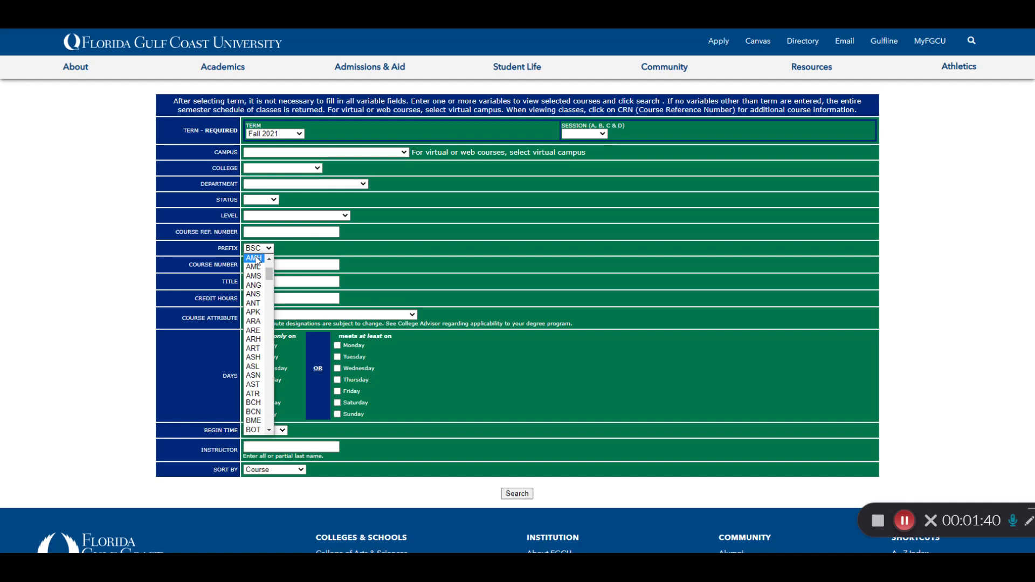
click(518, 494)
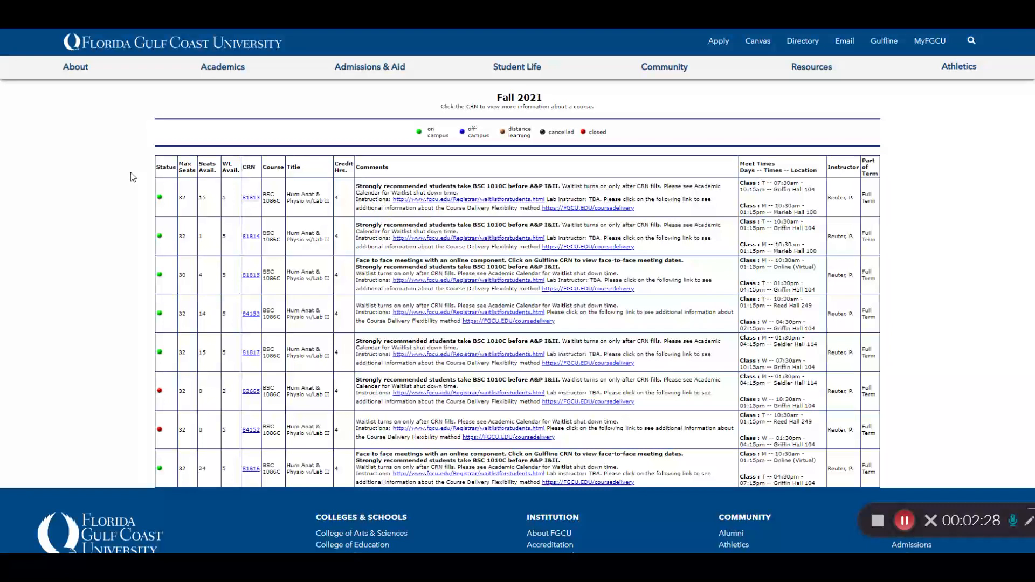
mouse_move(733, 194)
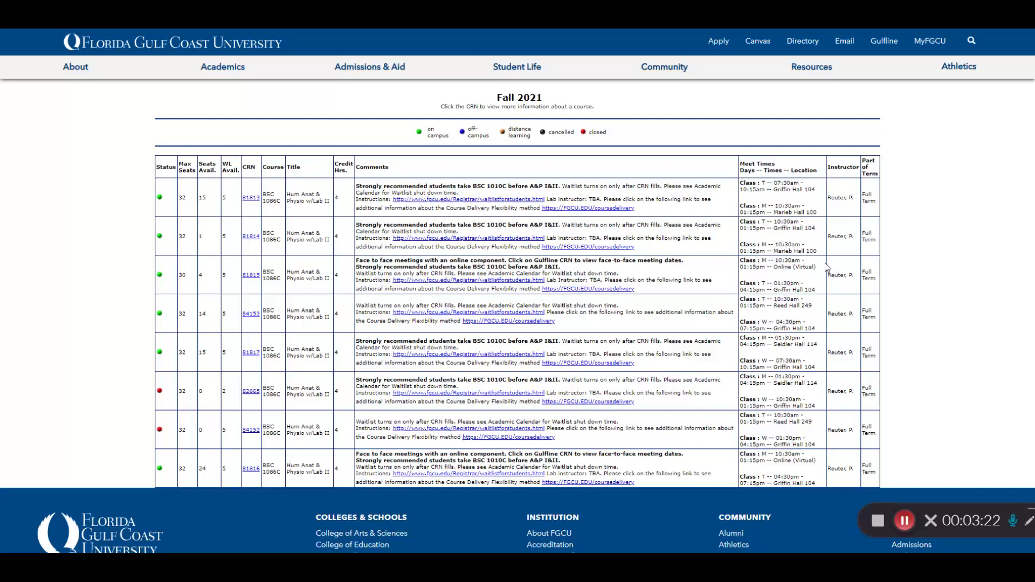
mouse_move(849, 151)
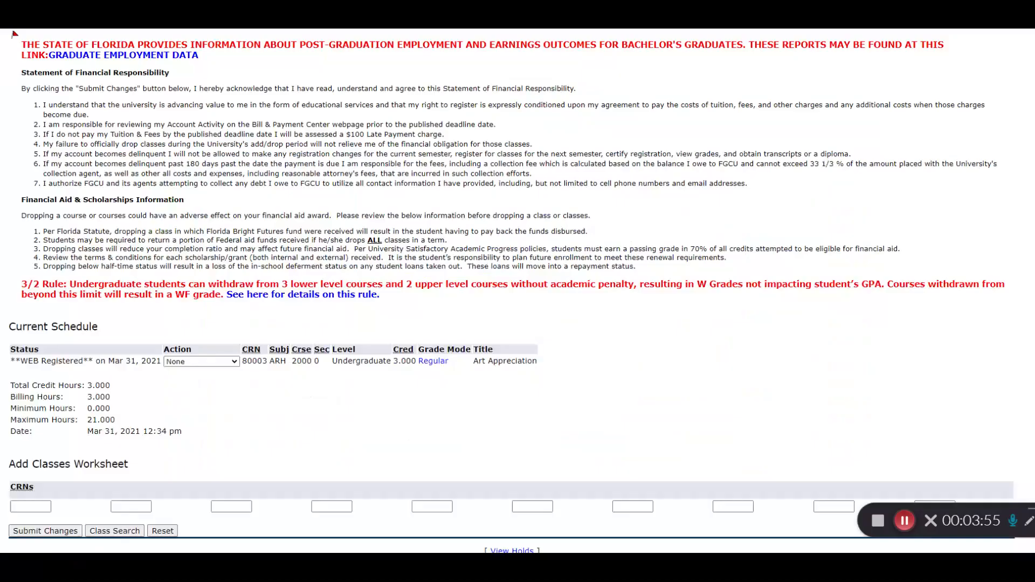
Step: Register for BSC 1086C Hum Anat & Physio w/Lab II using CRN 84153, totalling 7 credit hours
click(30, 507)
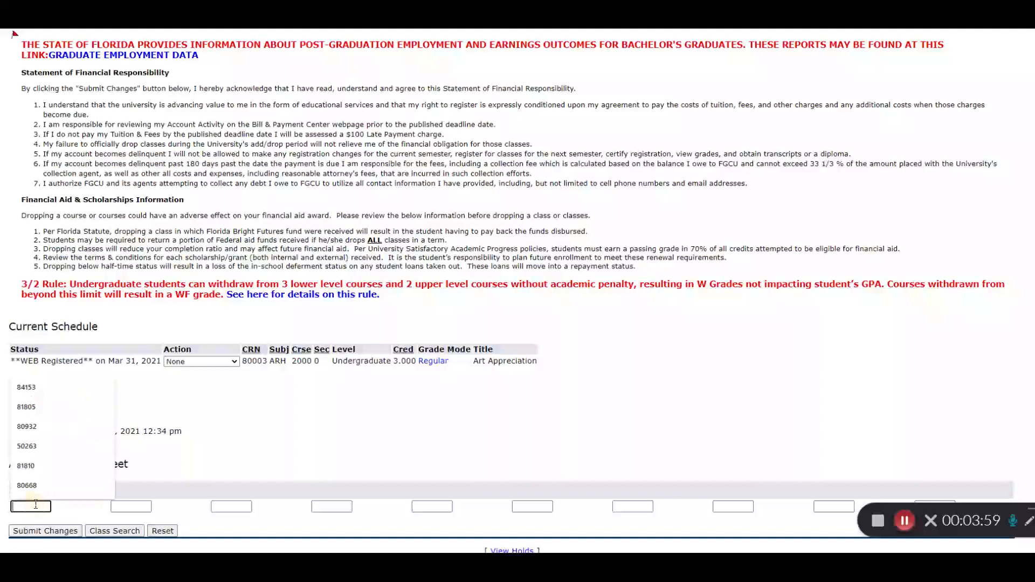
click(25, 387)
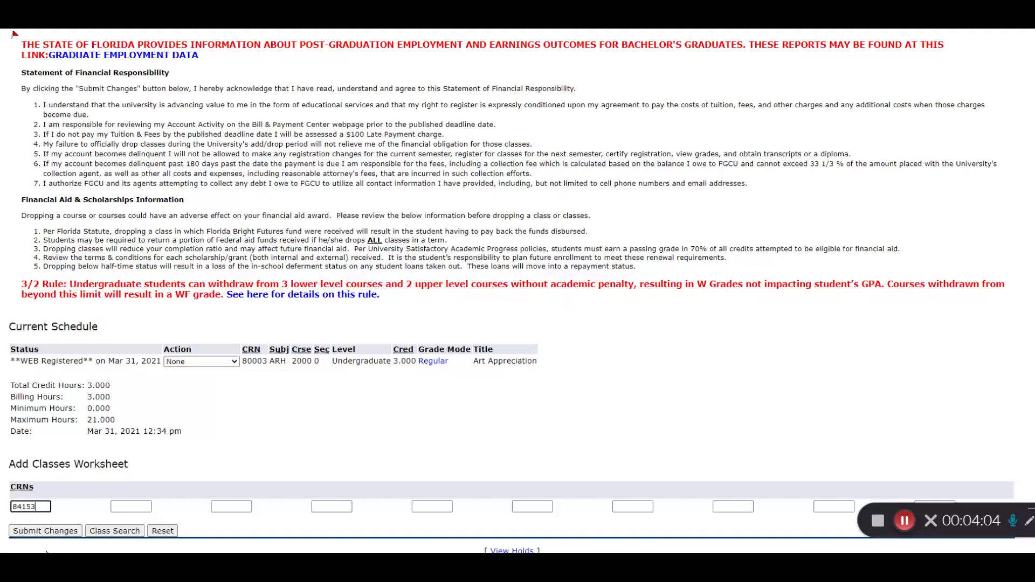
click(45, 530)
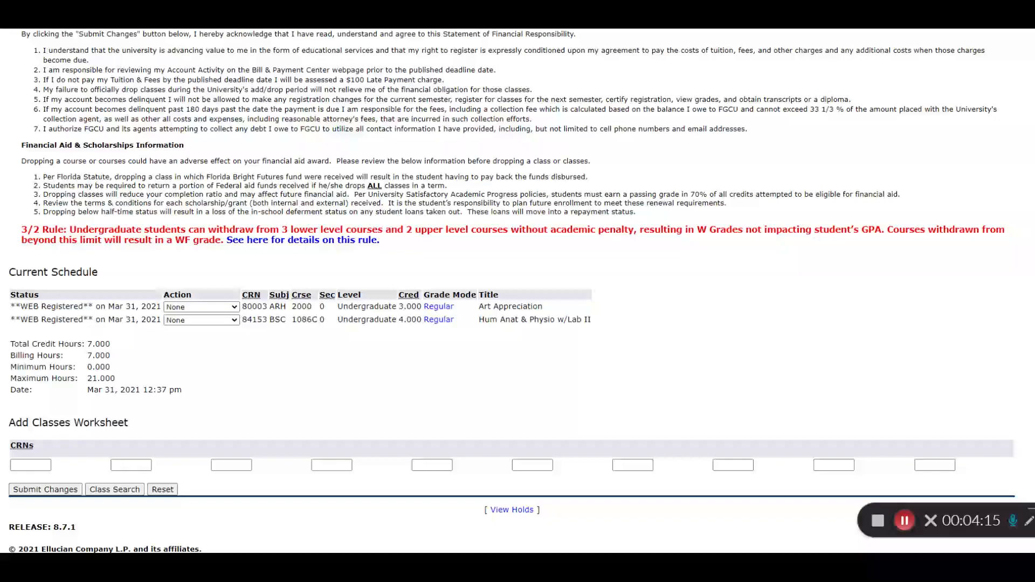
Step: Switch the Fall 2021 course search prefix to MCB and return to Gulfline
click(114, 490)
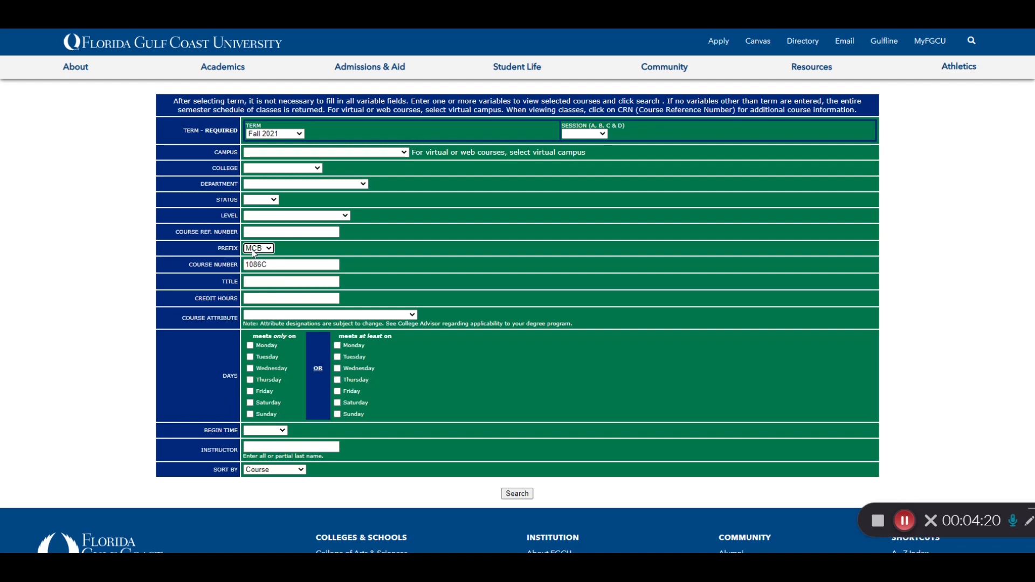
click(517, 494)
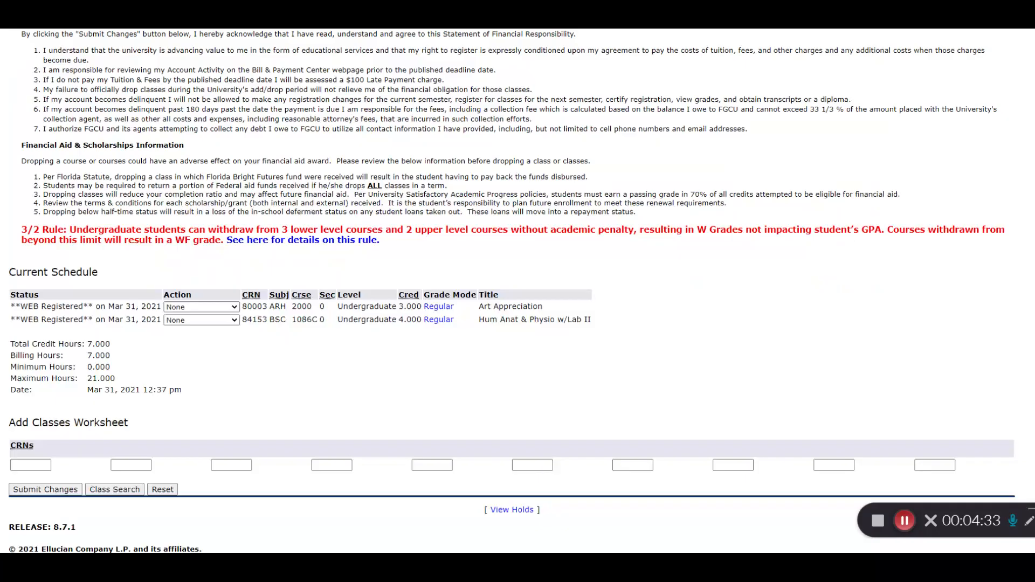
Step: Attempt to add CRN 80932 Microbiology with Lab, which comes back closed with 1 waitlisted
text(80932)
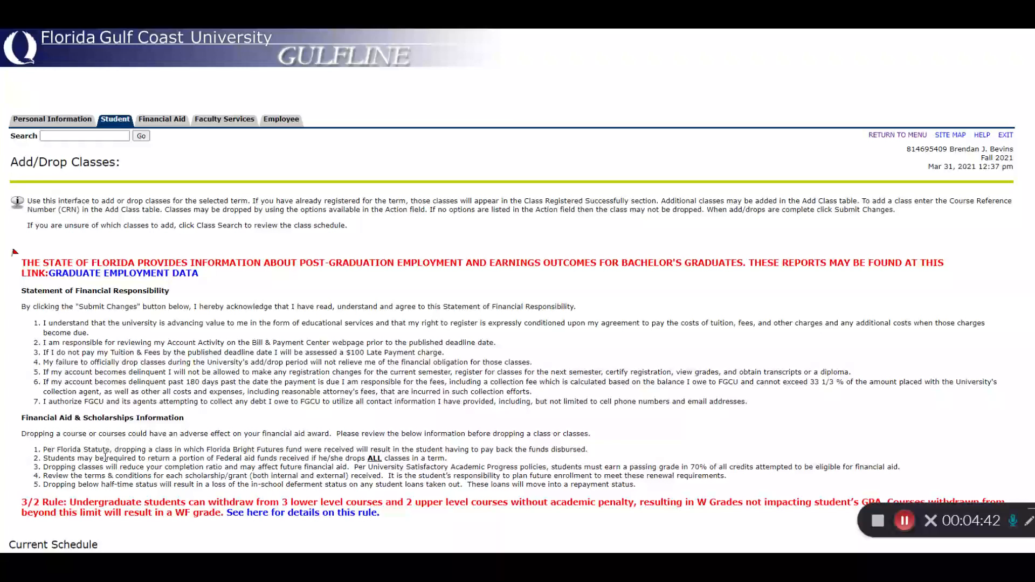
scroll(down, 3)
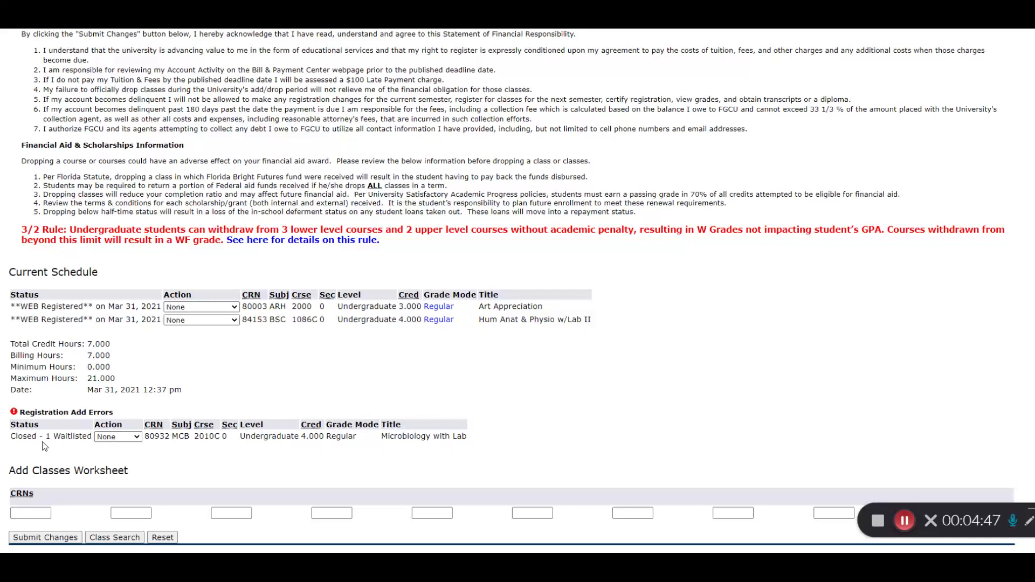
click(117, 436)
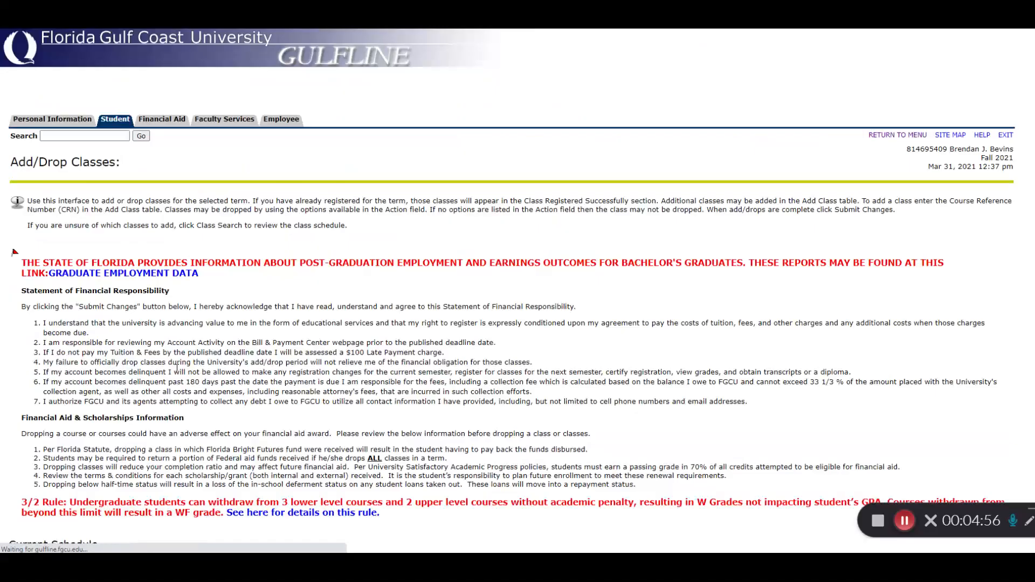
Step: Drop the waitlisted MCB 2010C Microbiology with Lab entry from the current schedule
scroll(down, 3)
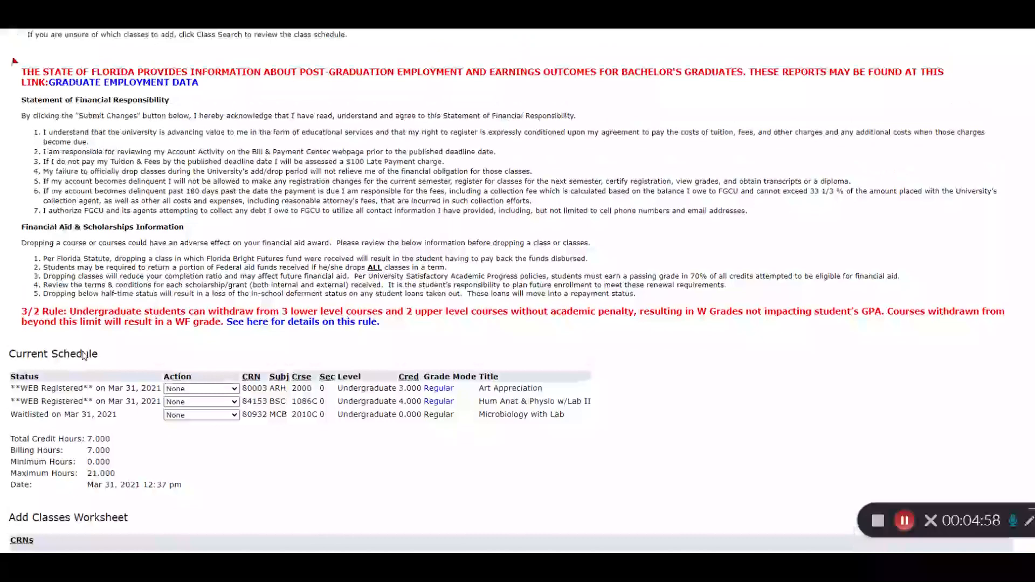
scroll(down, 3)
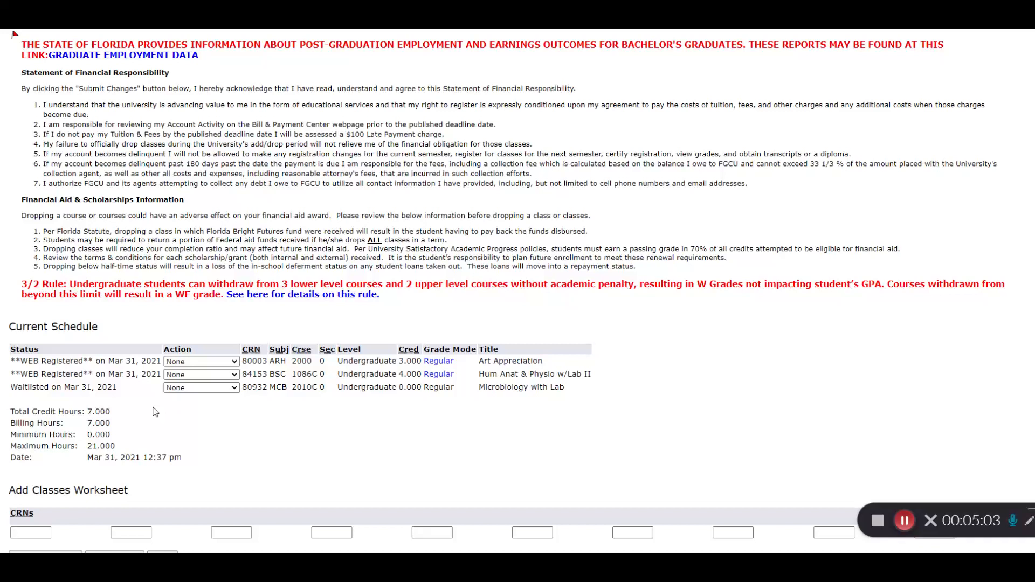
click(200, 387)
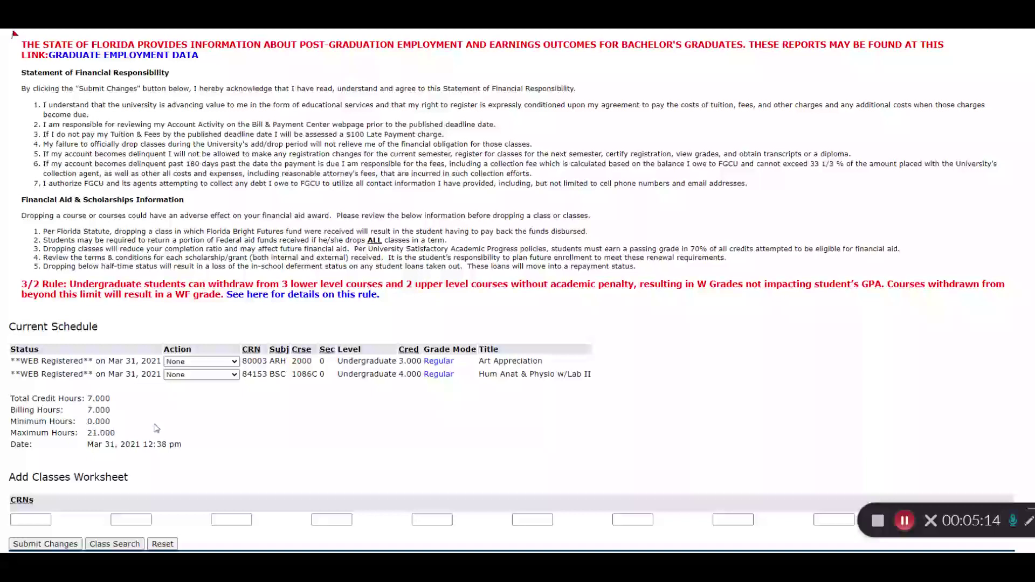
Step: Web-drop BSC 1086C Hum Anat & Physio w/Lab II, leaving Art Appreciation at 3.000 credit hours
click(200, 327)
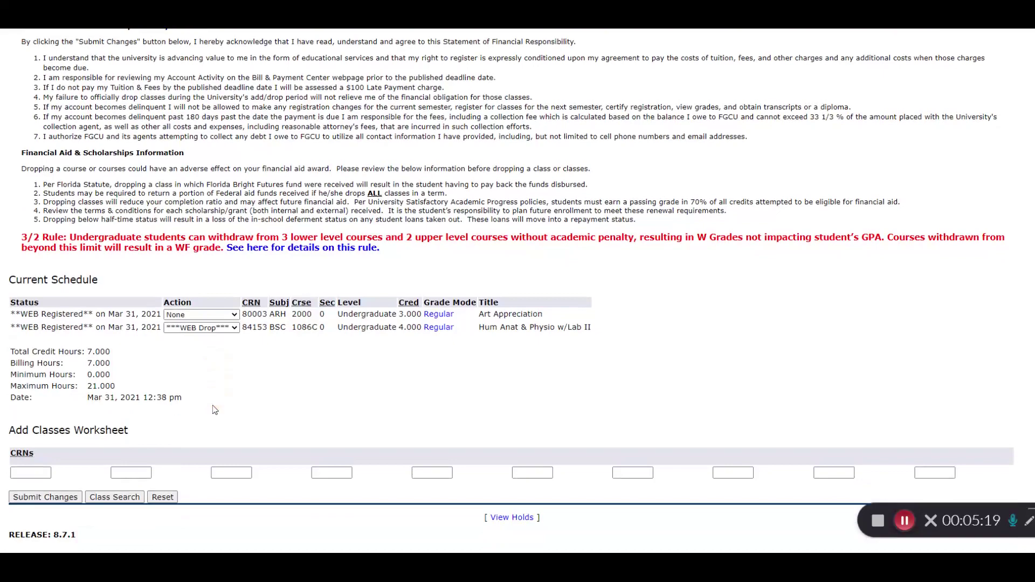
click(45, 497)
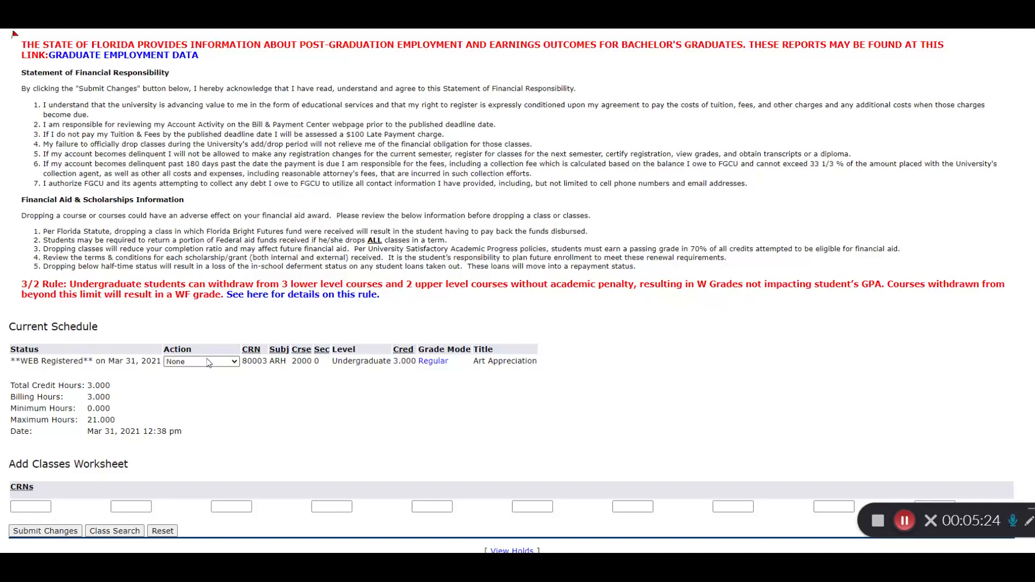
click(46, 530)
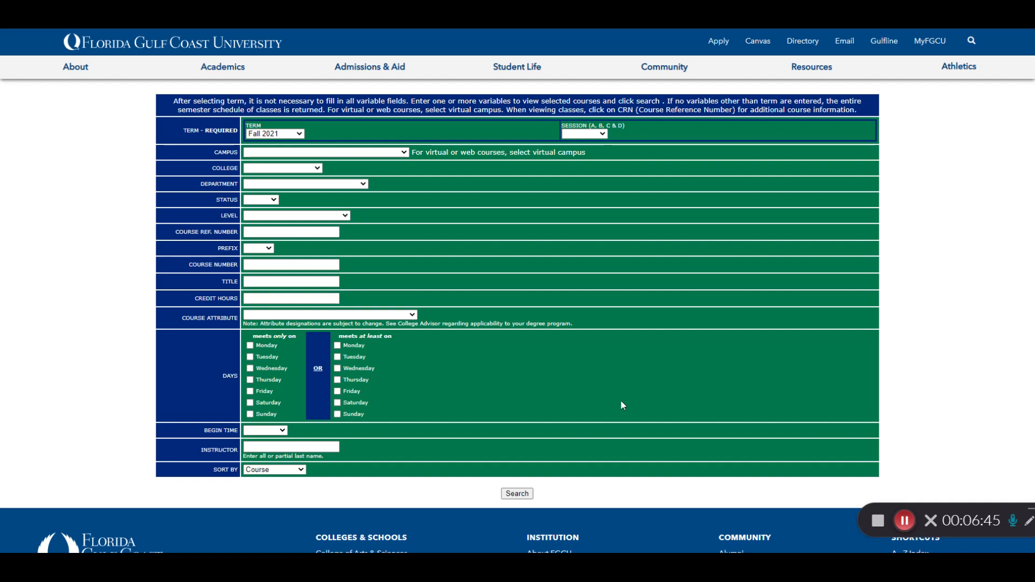
Step: Search Fall 2021 sections with the CLWS Coll Lvl English Lang Writing course attribute
click(325, 315)
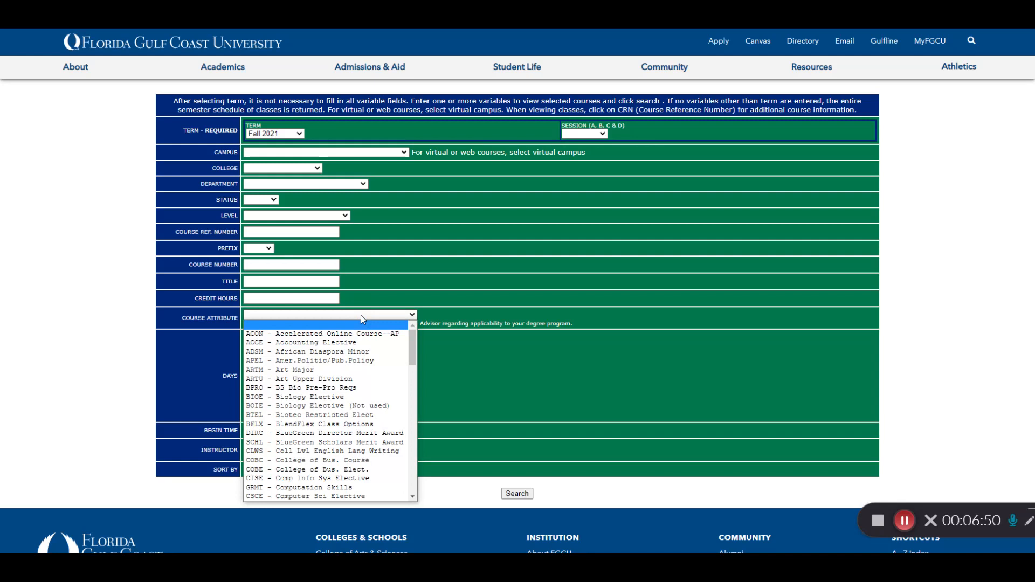
click(325, 451)
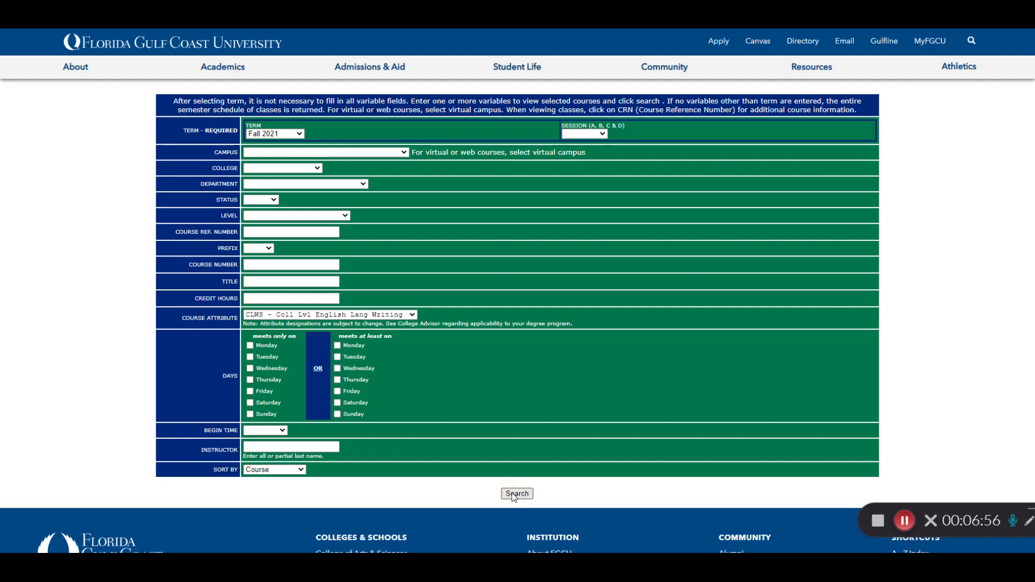
click(517, 493)
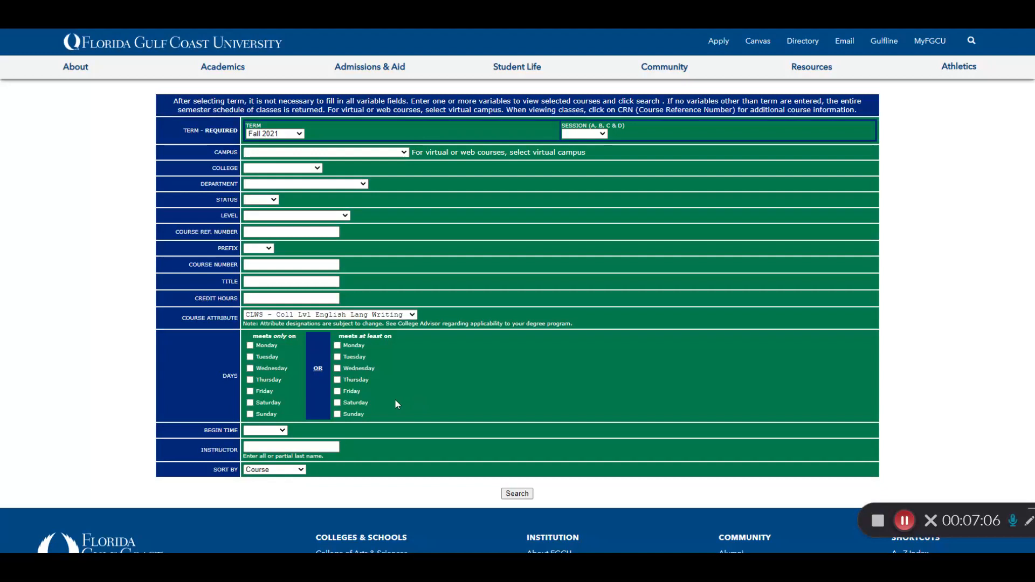
Step: Set the course attribute to GENH Gen. Ed Humanities and the status to Open
click(327, 315)
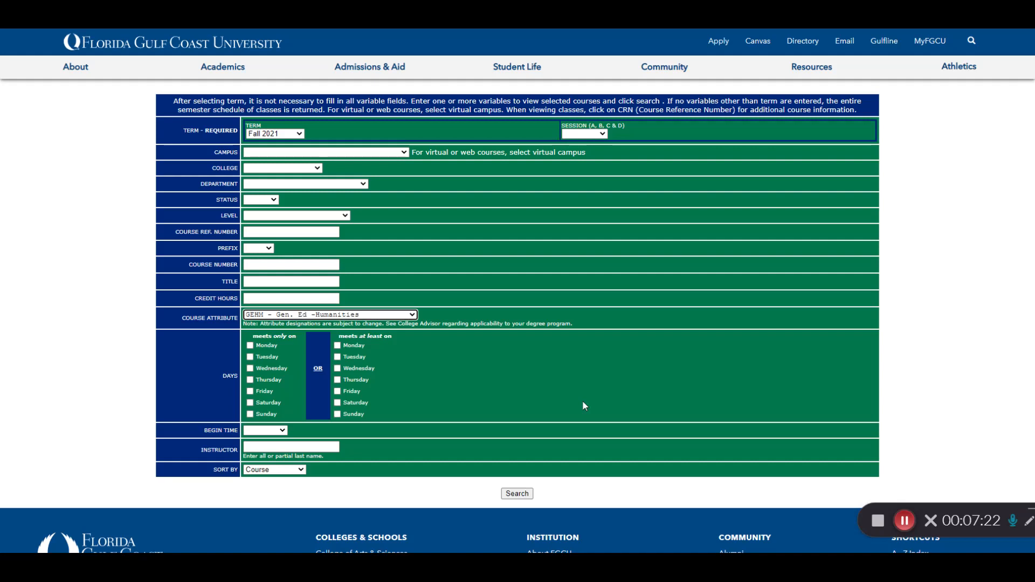
click(260, 199)
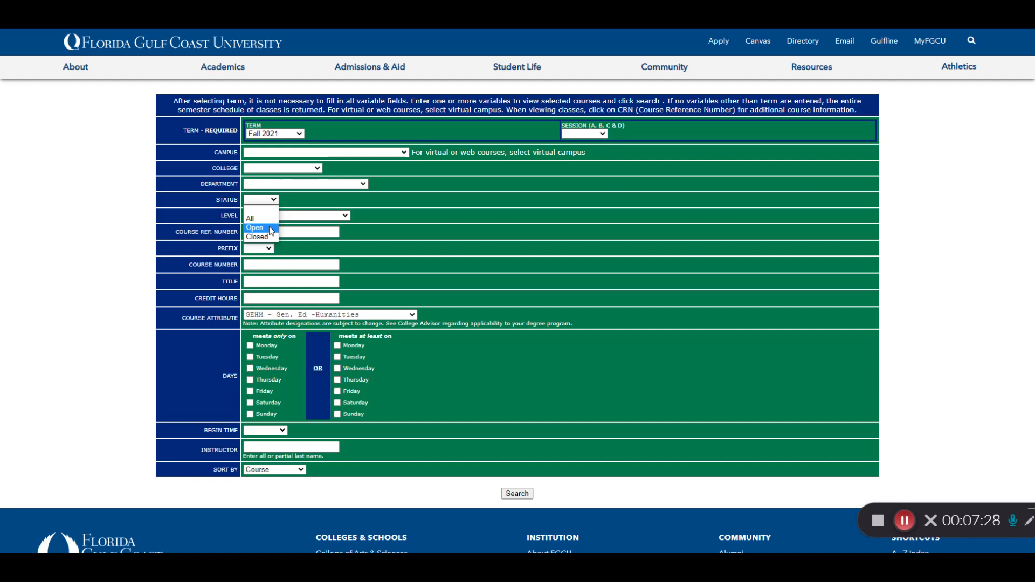
click(255, 228)
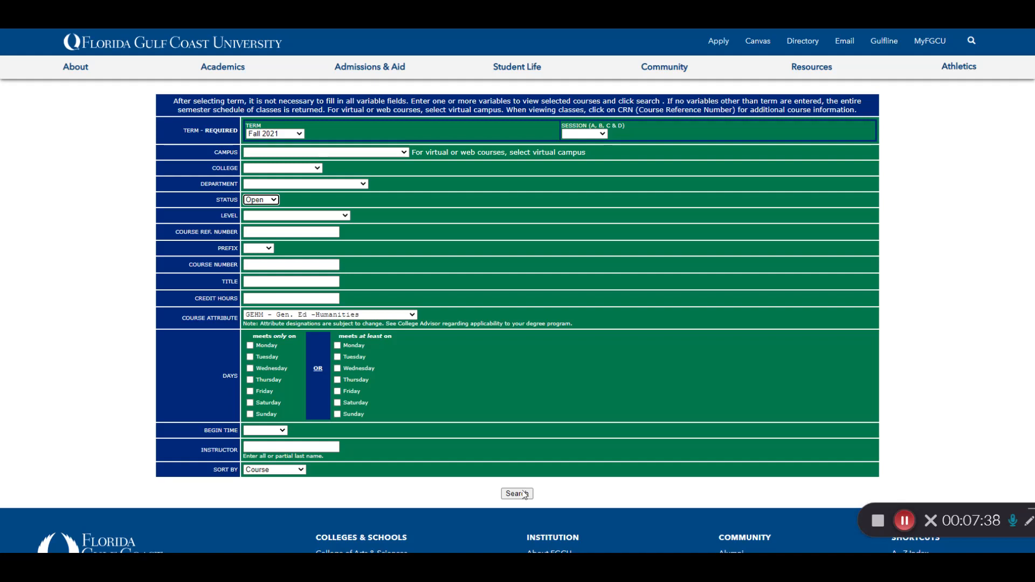
Step: List open Fall 2021 humanities sections, including many Introduction to Humanities offerings
click(517, 494)
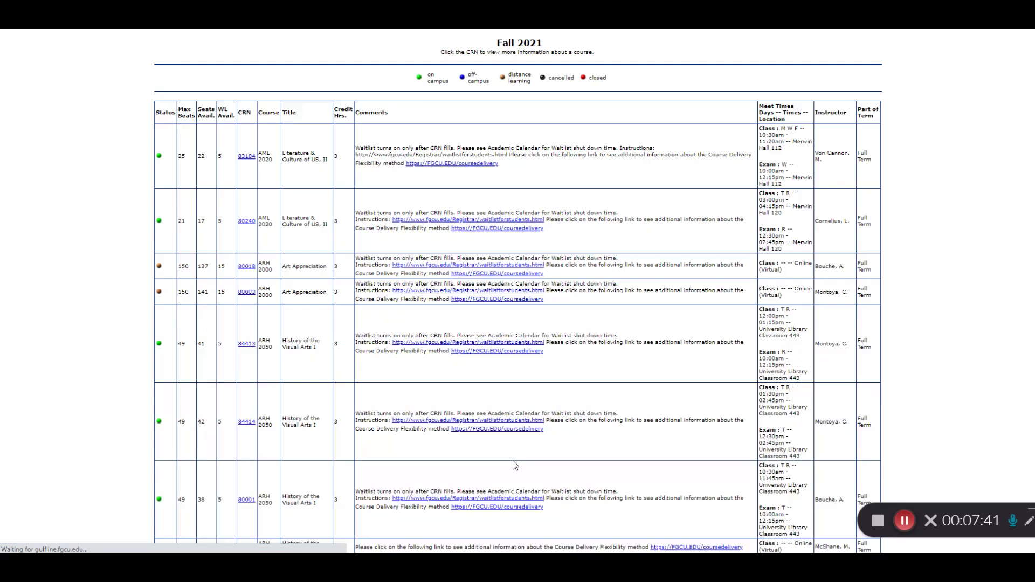
scroll(down, 3)
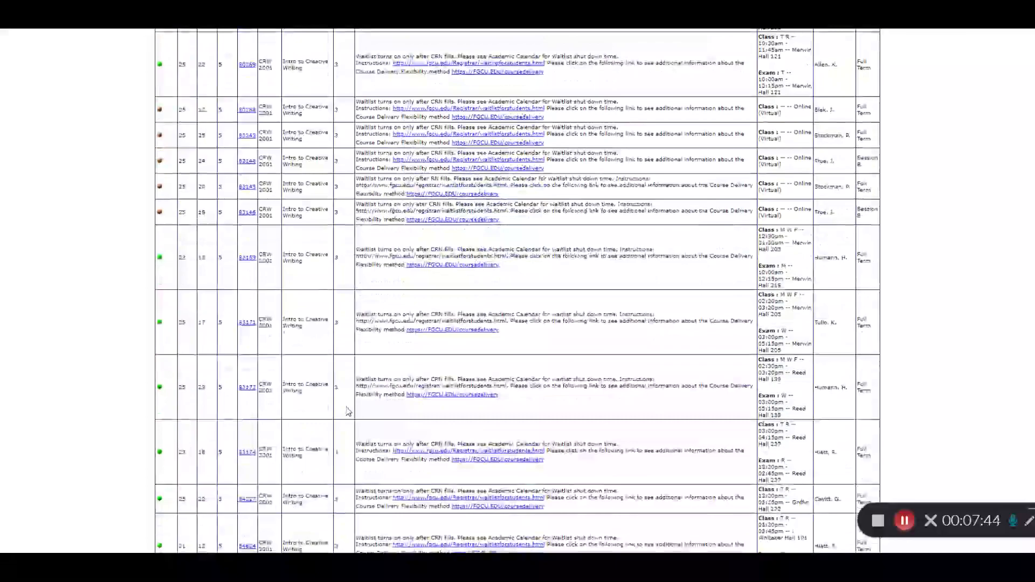
scroll(down, 3)
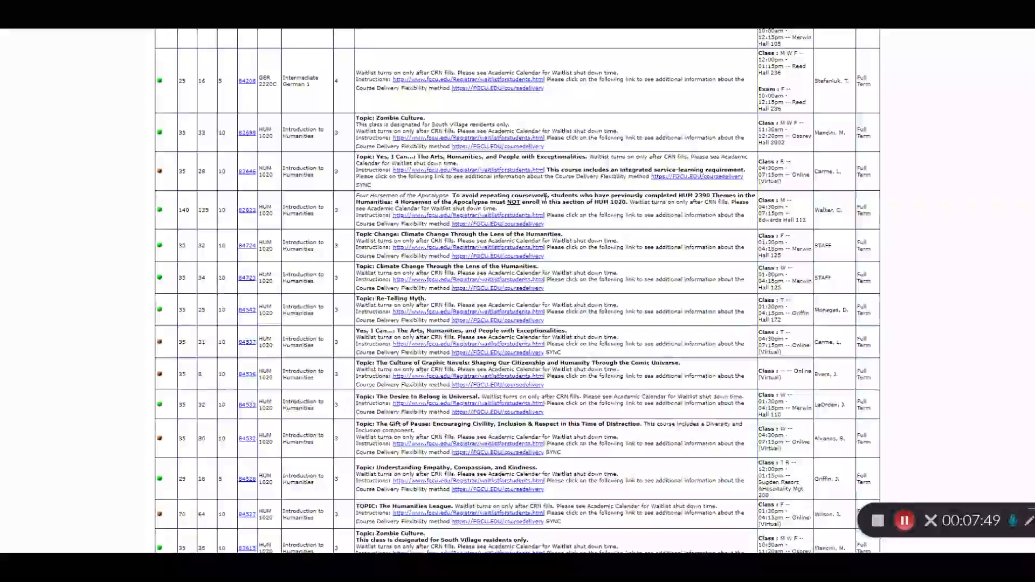
mouse_move(567, 420)
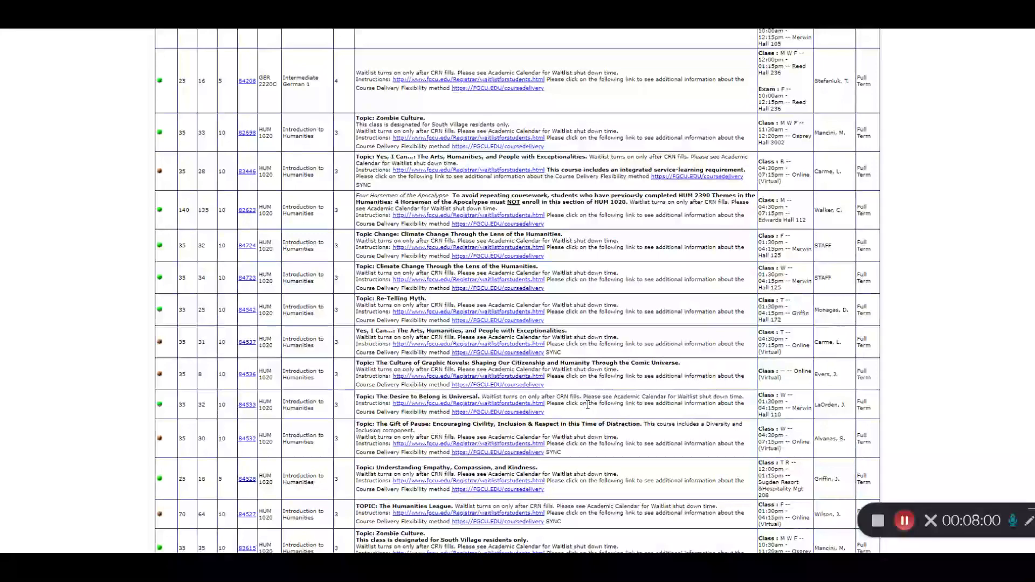
scroll(down, 3)
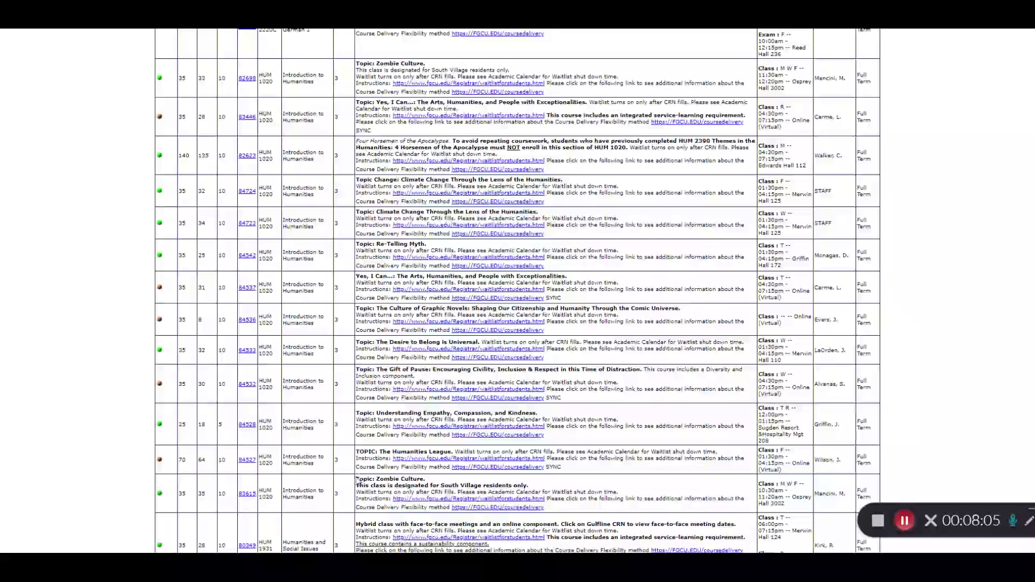